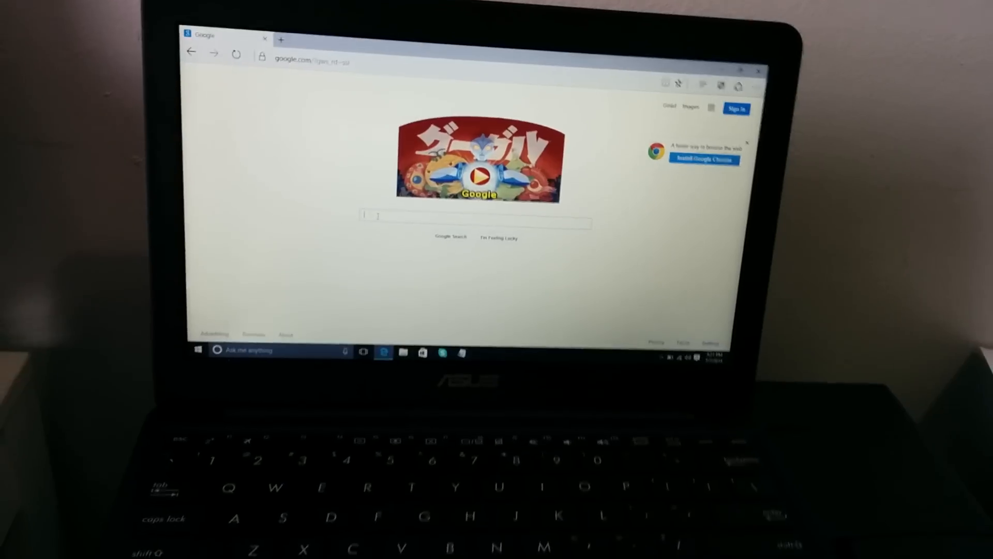
Search Google for 'windows 10 download' and open Microsoft's Insider Preview ISO result.
text(windows 10 download)
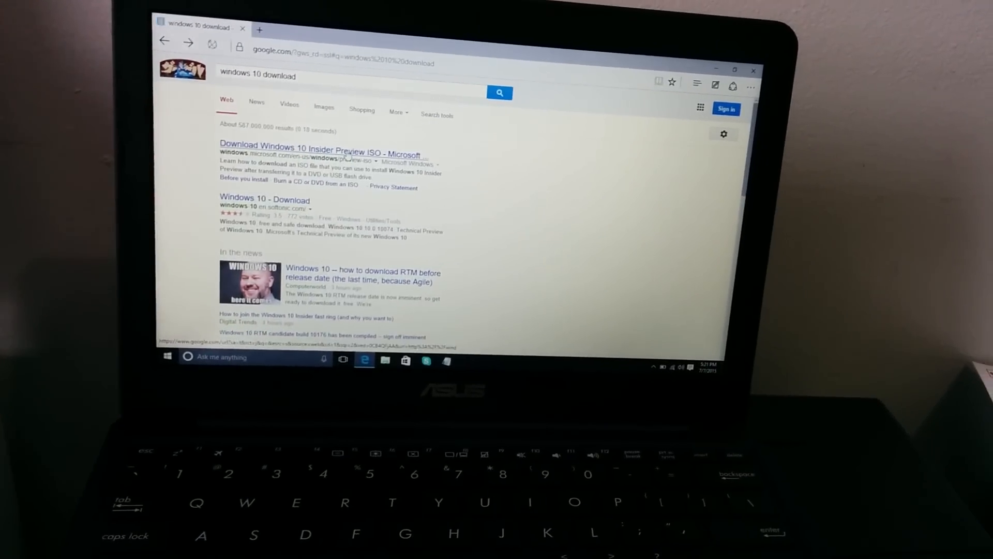
click(319, 153)
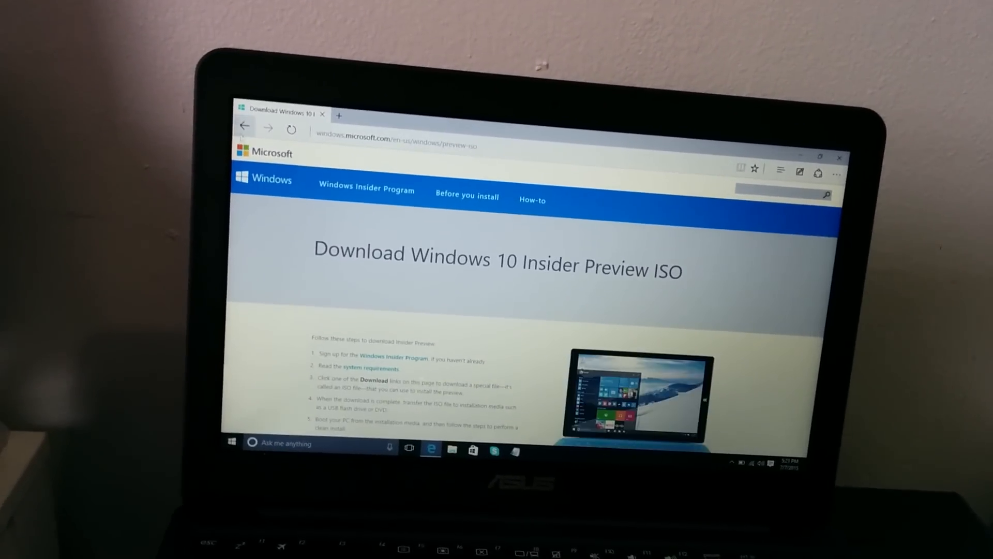
Reopen the Insider Preview ISO page and scroll to its download language list.
click(243, 126)
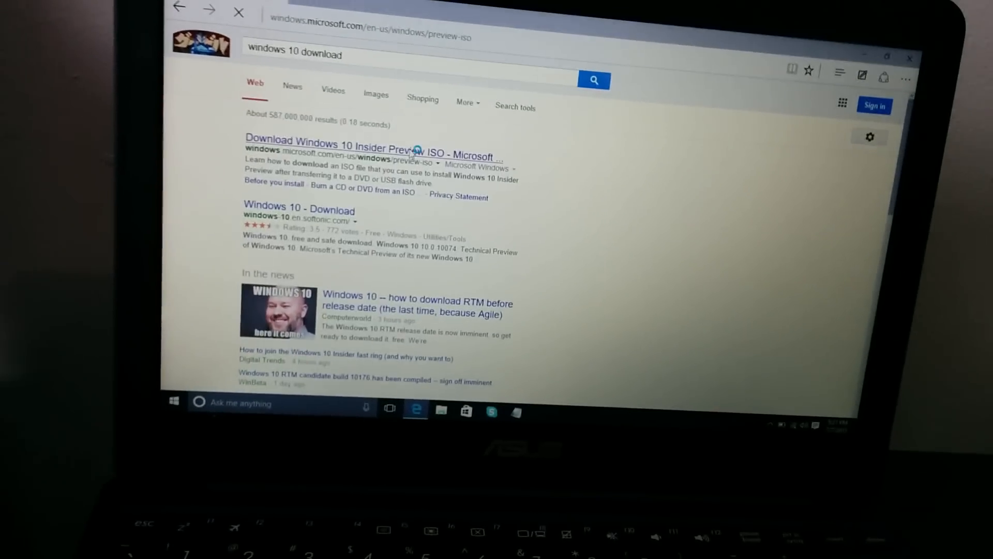
click(367, 150)
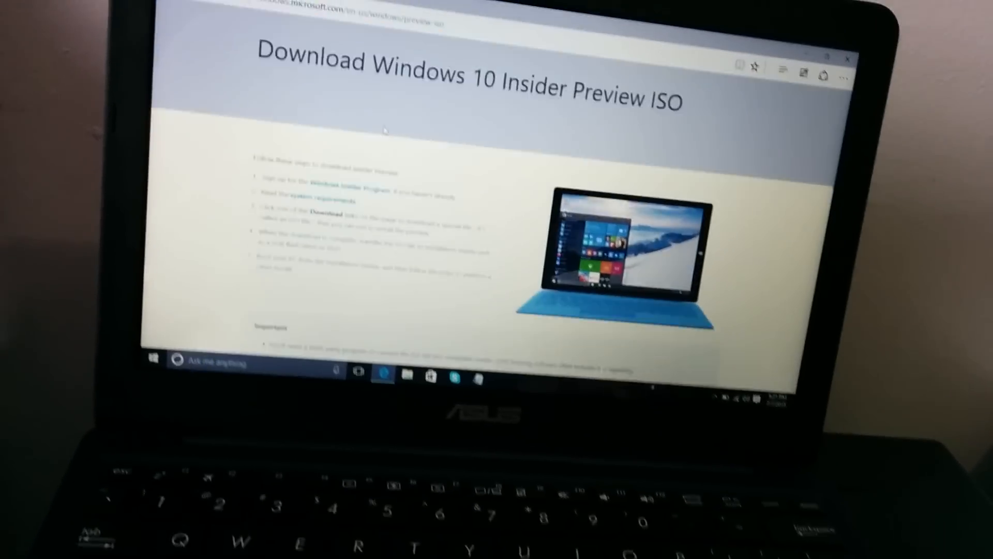
scroll(down, 3)
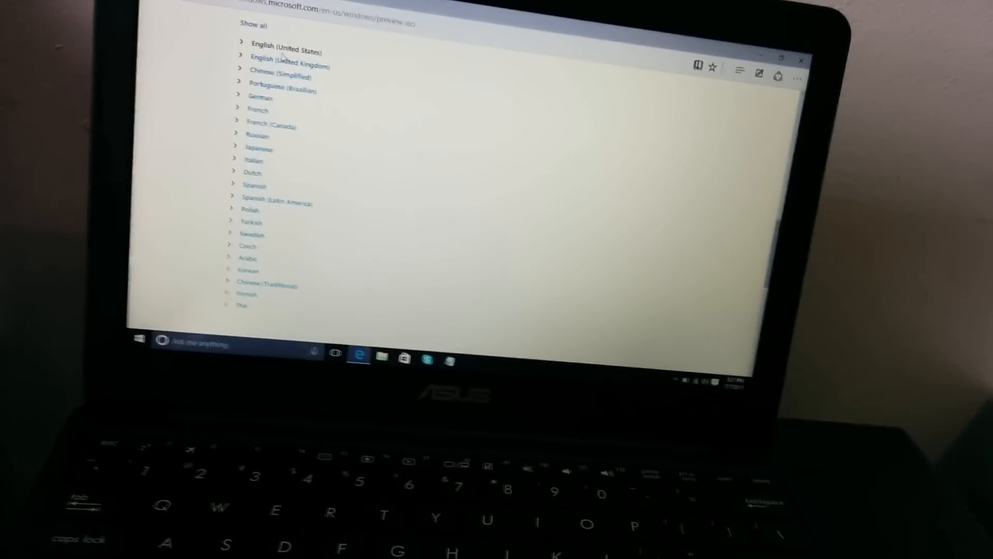
Choose a language entry to download the ISO, then mount it as a DVD drive.
click(285, 52)
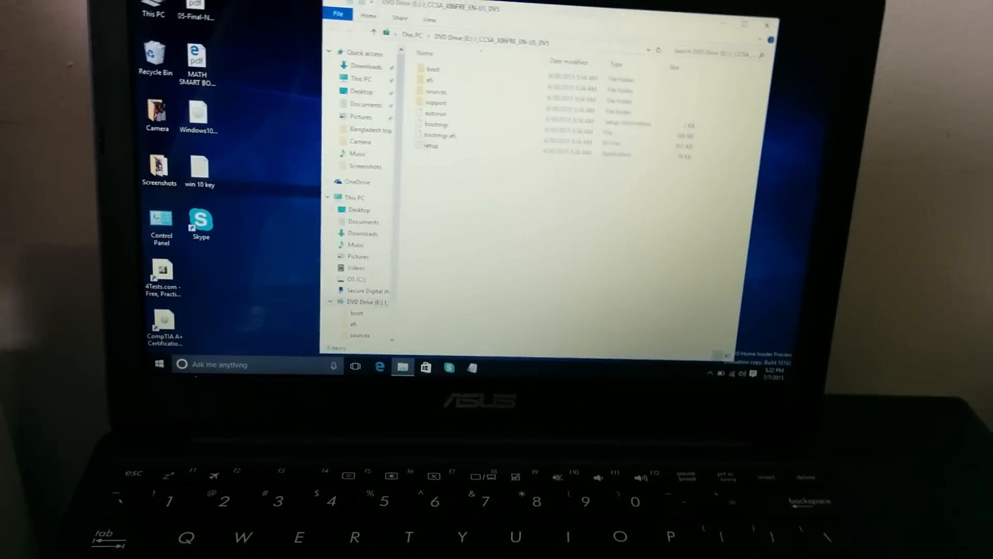
Run the setup application from the mounted ISO drive, reaching the UAC prompt.
click(411, 129)
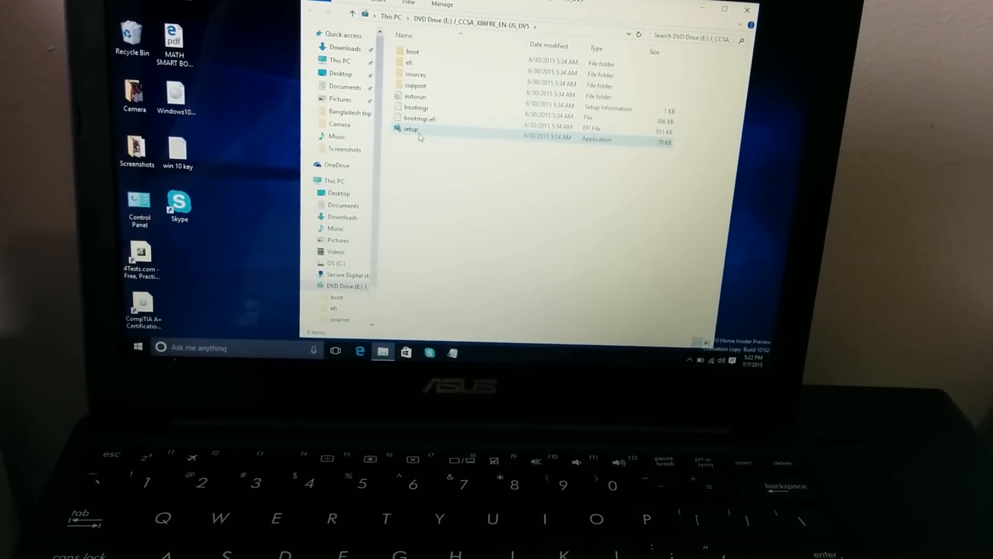
double_click(411, 129)
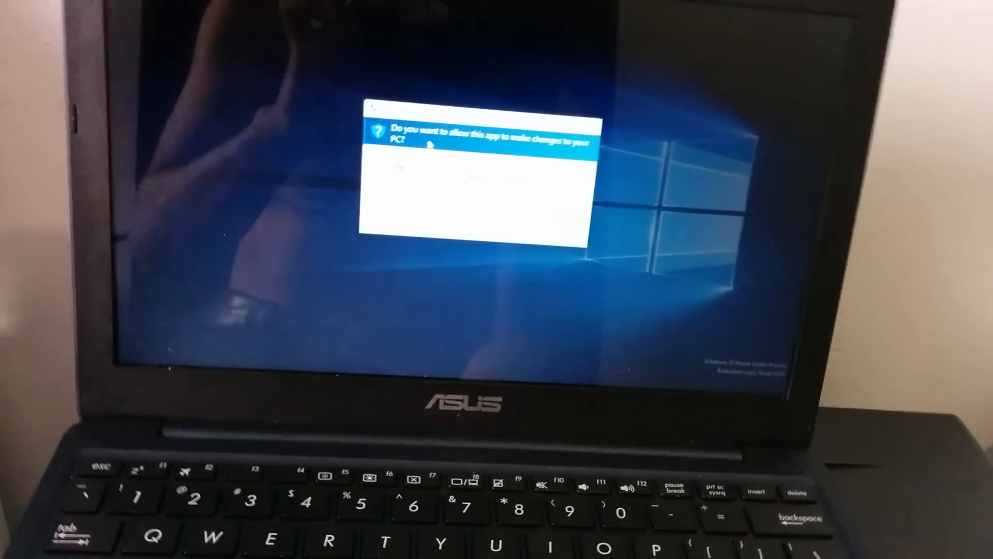